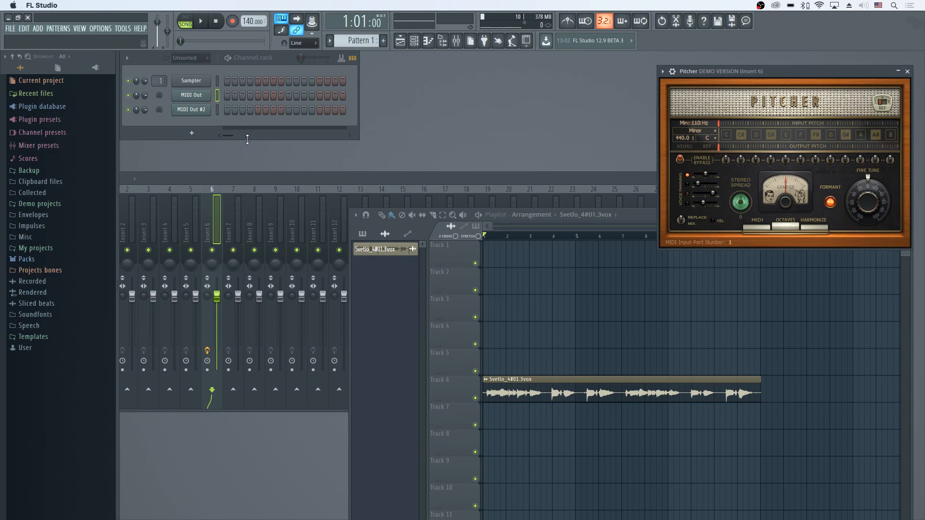
pyautogui.moveTo(478, 107)
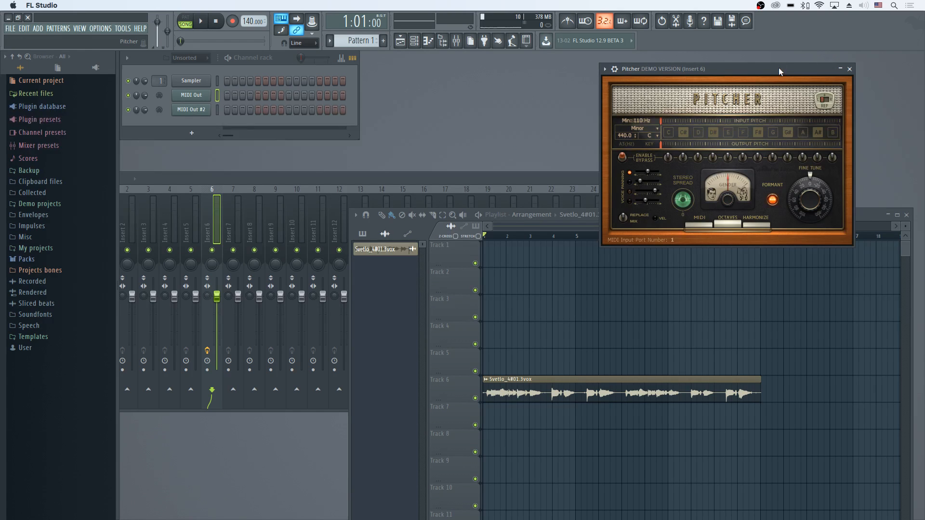
# Reposition the Pitcher window left so the MIDI Out channel settings with port 2 are visible
pyautogui.moveTo(726, 68); pyautogui.dragTo(779, 65)
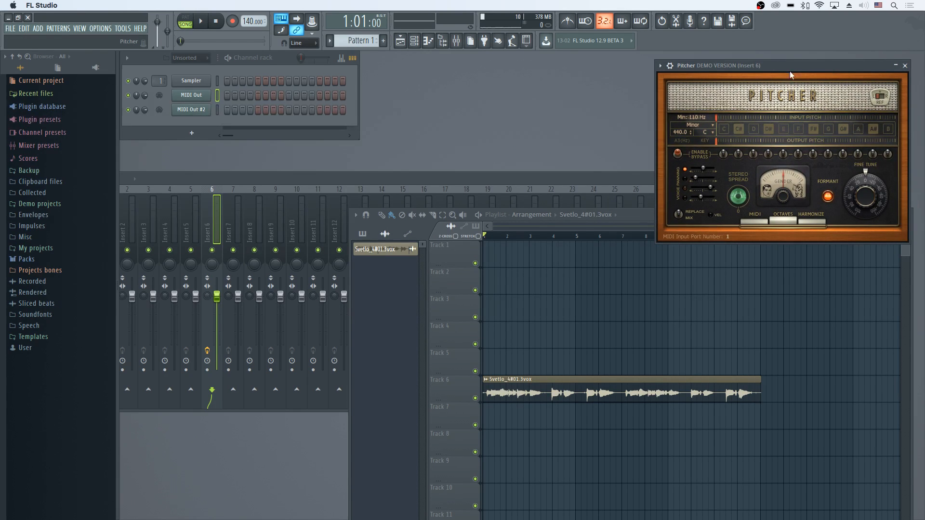
pyautogui.moveTo(741, 77)
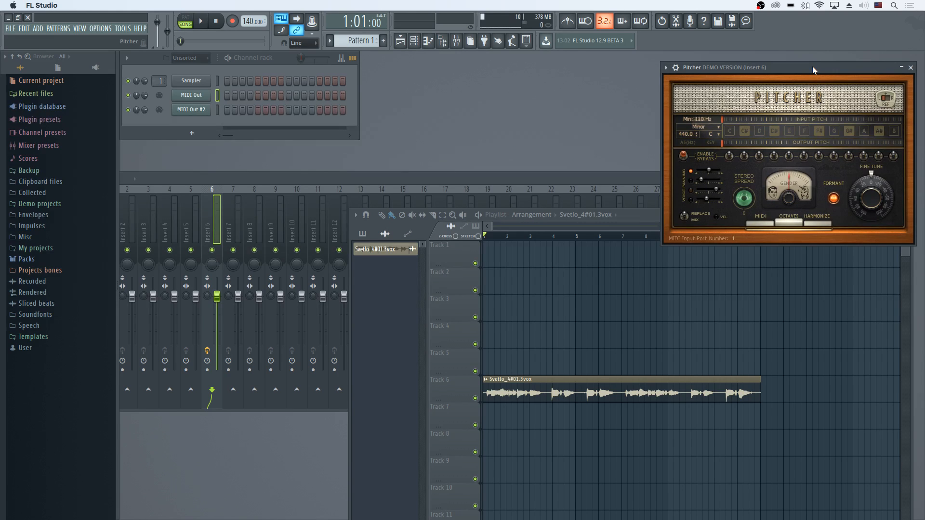
pyautogui.moveTo(616, 180)
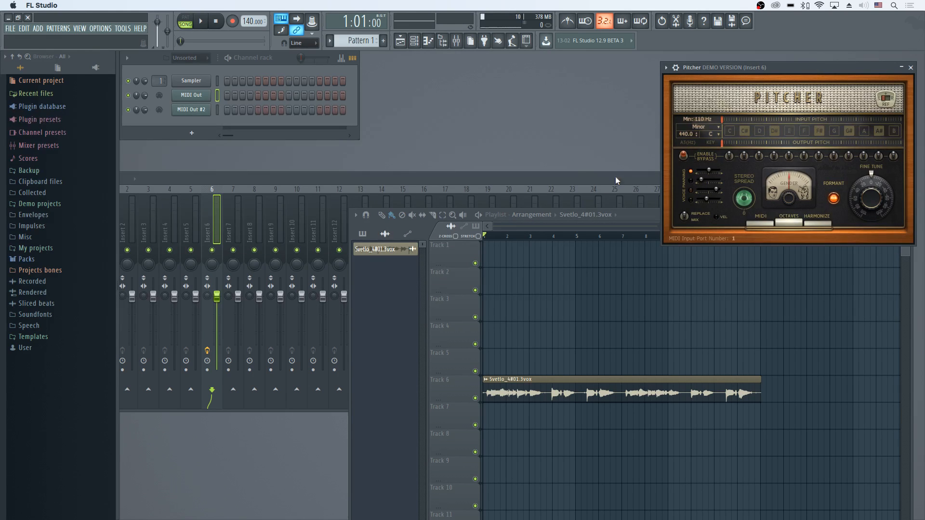
pyautogui.moveTo(542, 164)
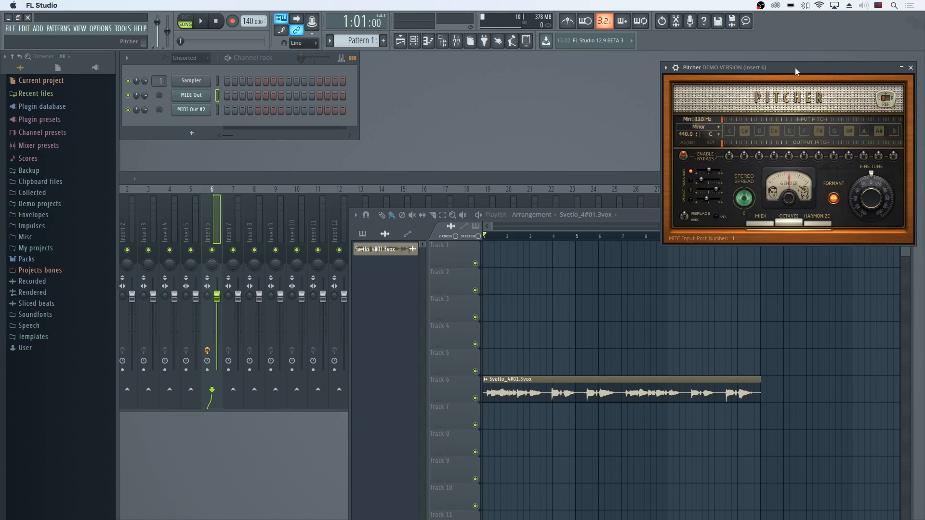
pyautogui.moveTo(796, 70); pyautogui.dragTo(789, 69)
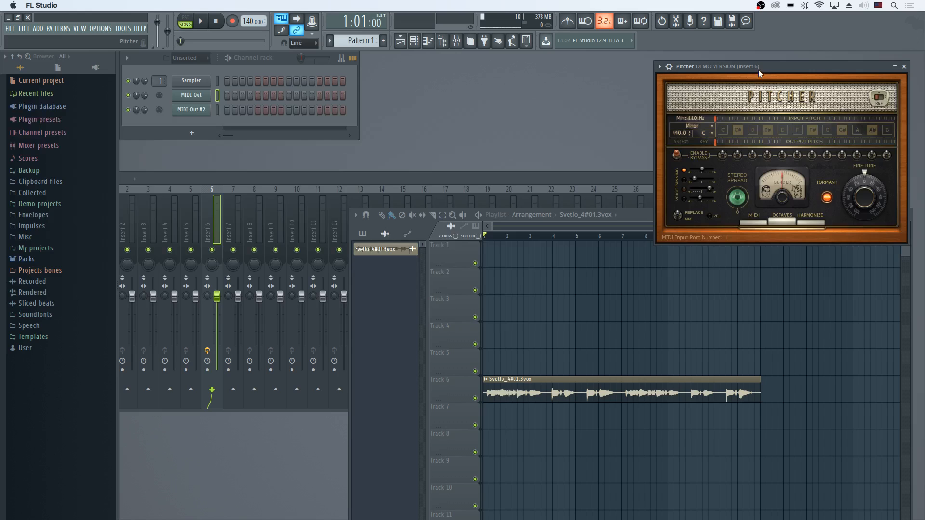
pyautogui.moveTo(361, 119)
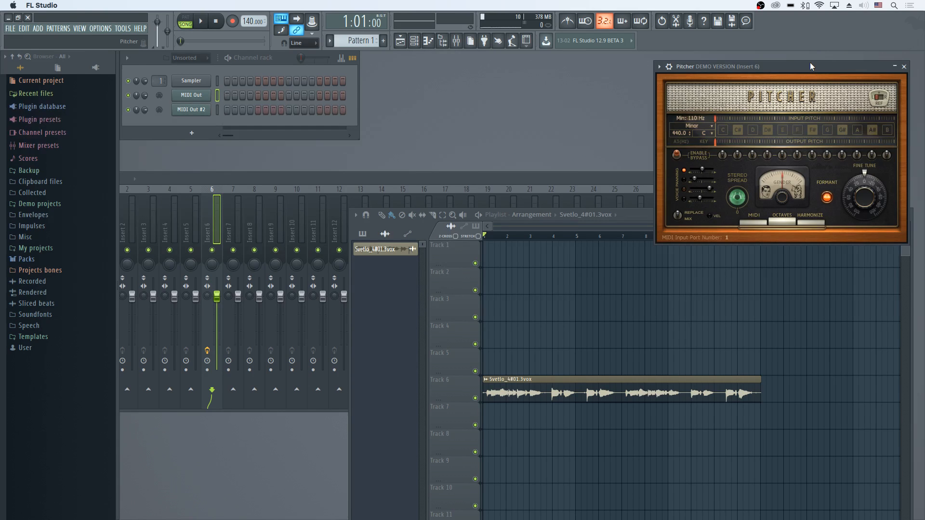
pyautogui.moveTo(798, 67)
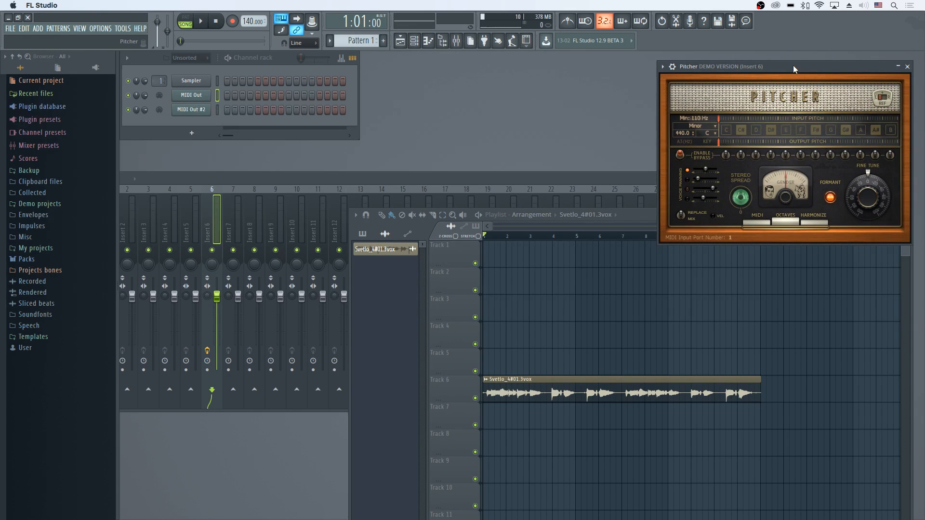
pyautogui.moveTo(798, 64)
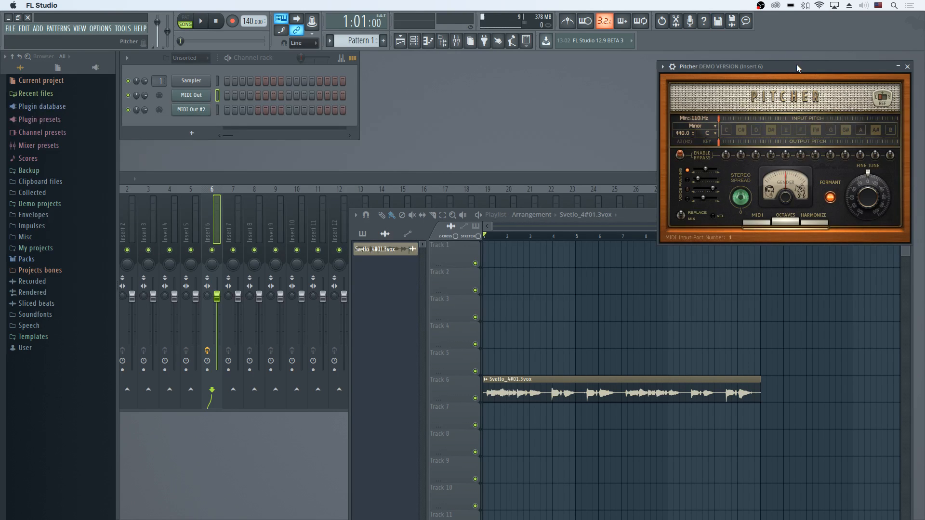
pyautogui.moveTo(723, 38)
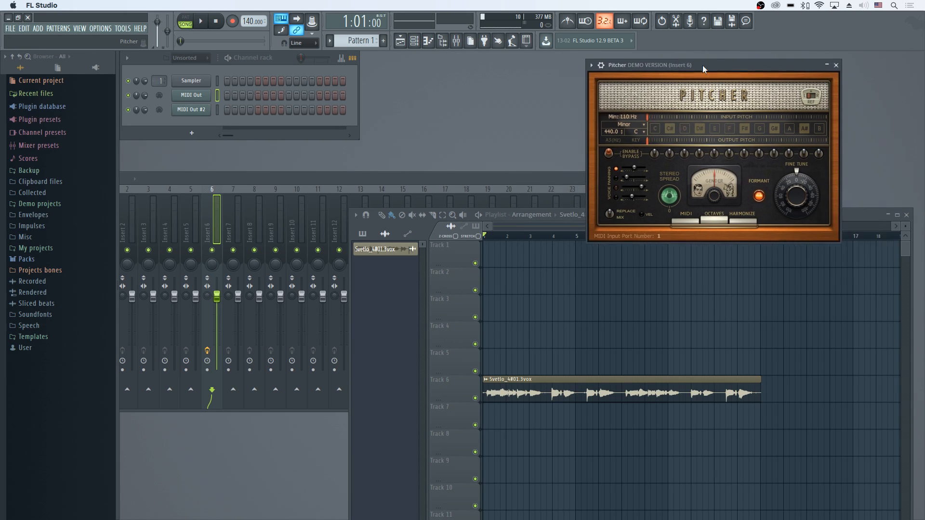
pyautogui.moveTo(702, 64); pyautogui.dragTo(628, 81)
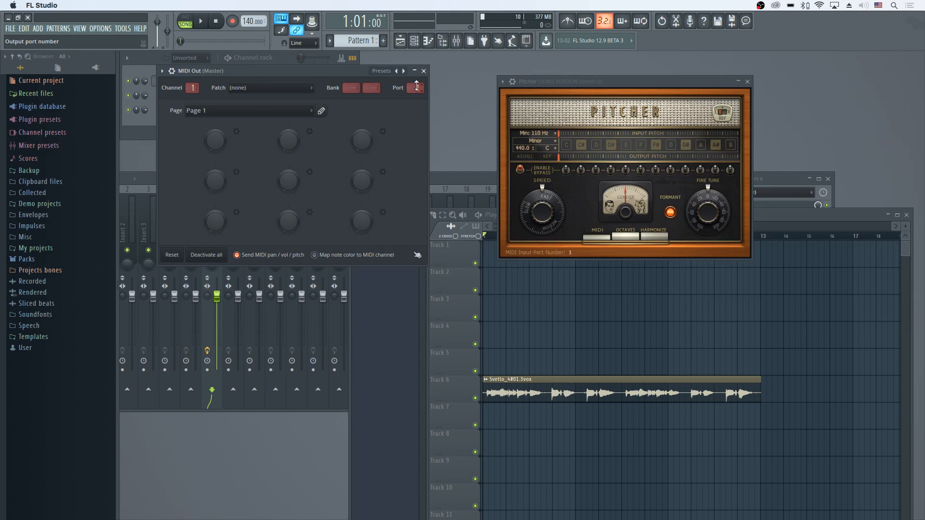
# Set the MIDI Out channel to port 1 to match Pitcher's input, then close its settings
pyautogui.click(416, 86)
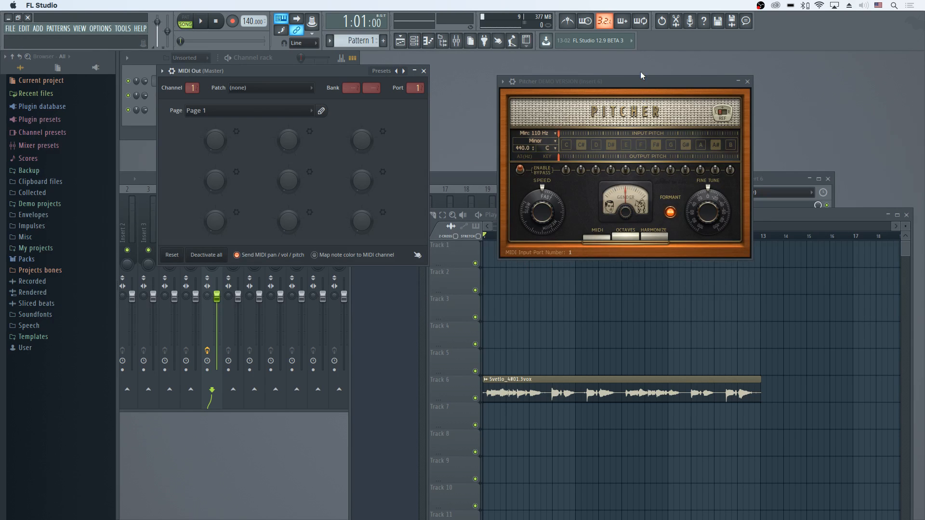
pyautogui.click(566, 144)
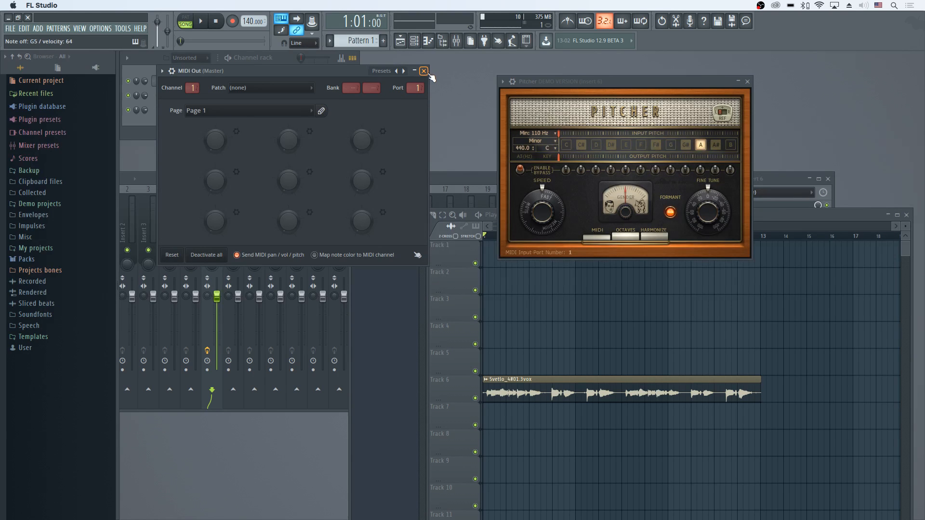
pyautogui.click(423, 70)
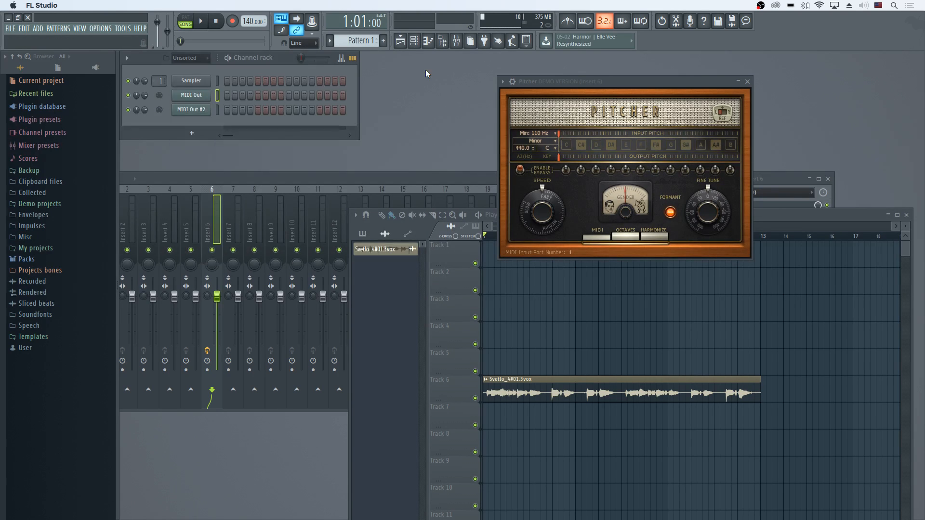
# Play the song so Pitcher retunes the vocal to the incoming MIDI notes, then stop
pyautogui.click(201, 22)
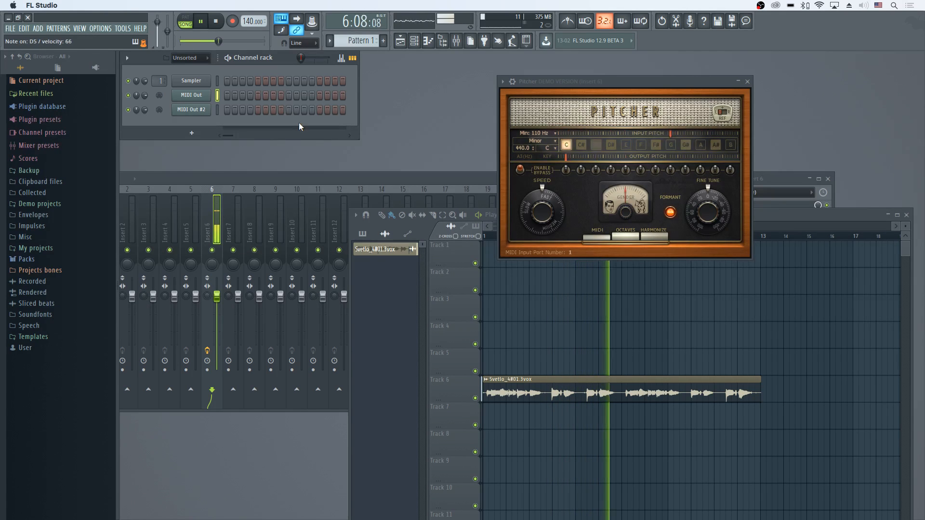
pyautogui.click(596, 144)
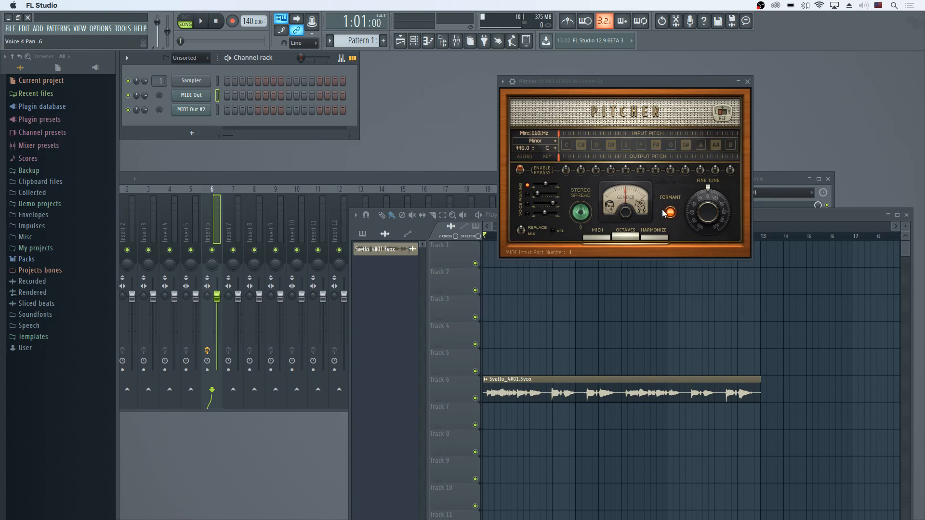
pyautogui.click(200, 22)
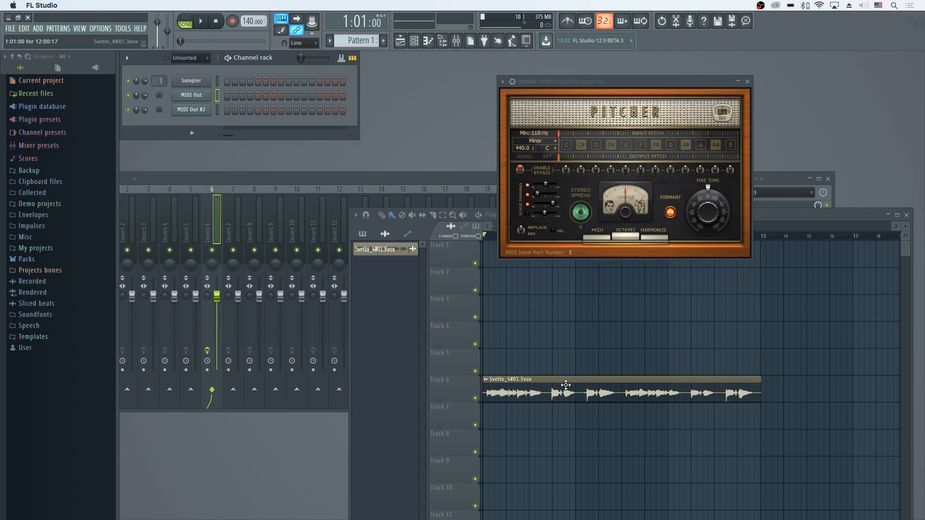
pyautogui.moveTo(540, 385)
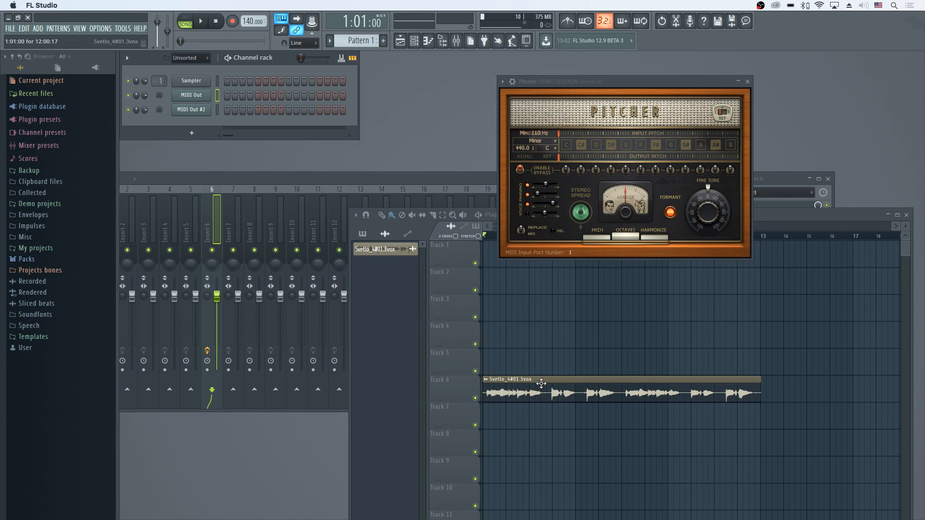
pyautogui.moveTo(505, 387)
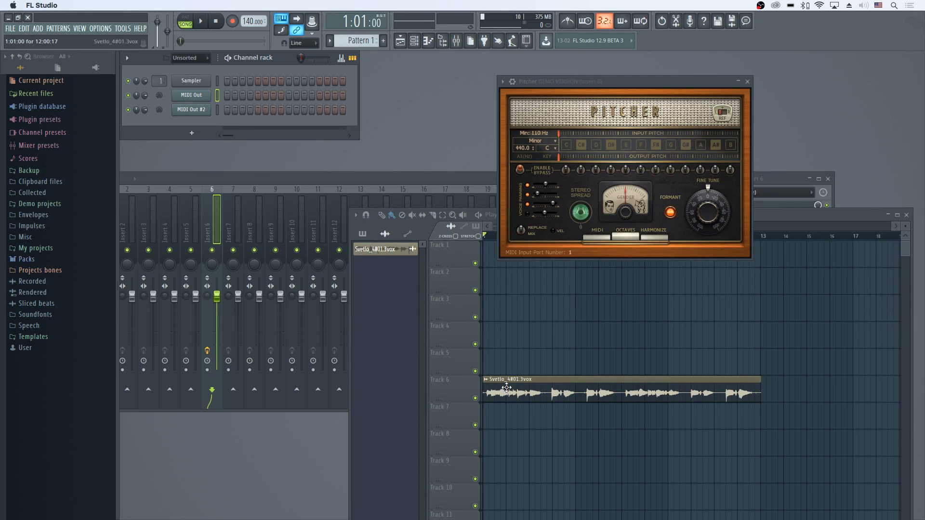
pyautogui.moveTo(514, 388)
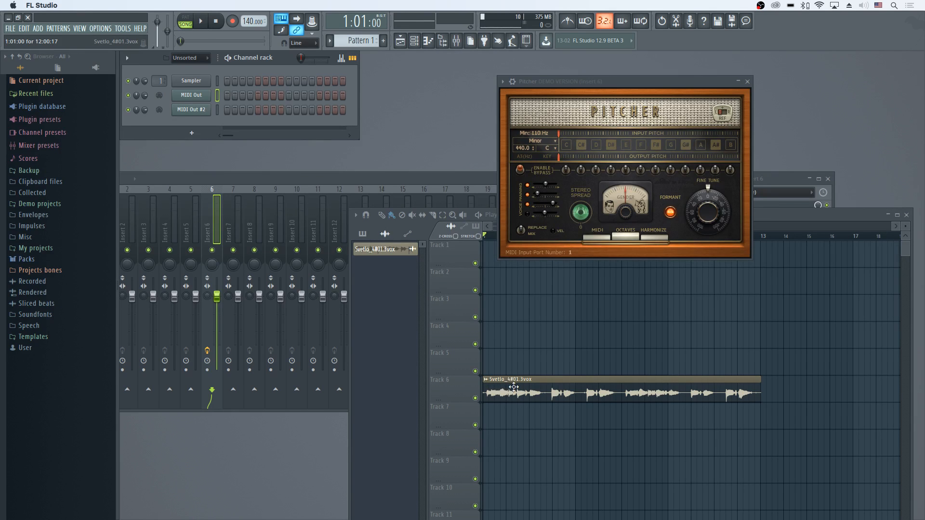
pyautogui.click(200, 20)
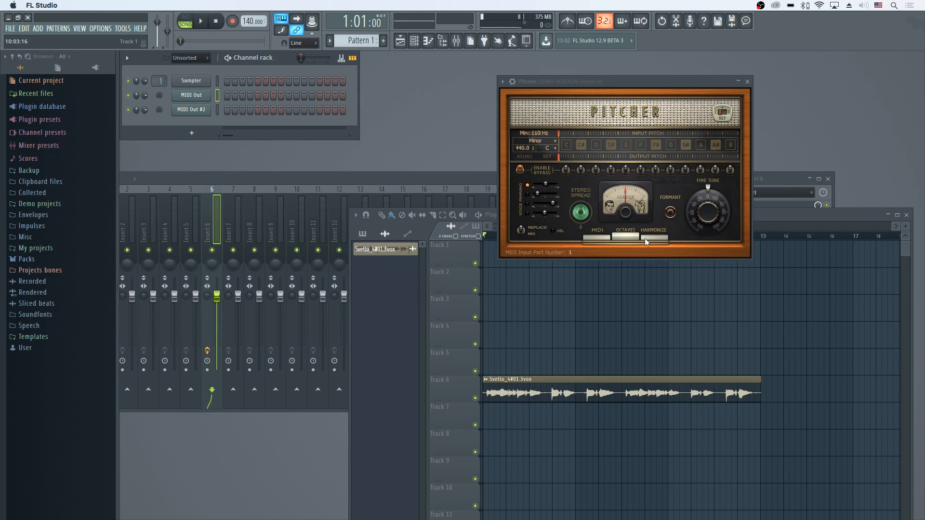
# Switch Pitcher to MIDI harmonizing with formant preservation on and trigger it with played notes
pyautogui.click(200, 20)
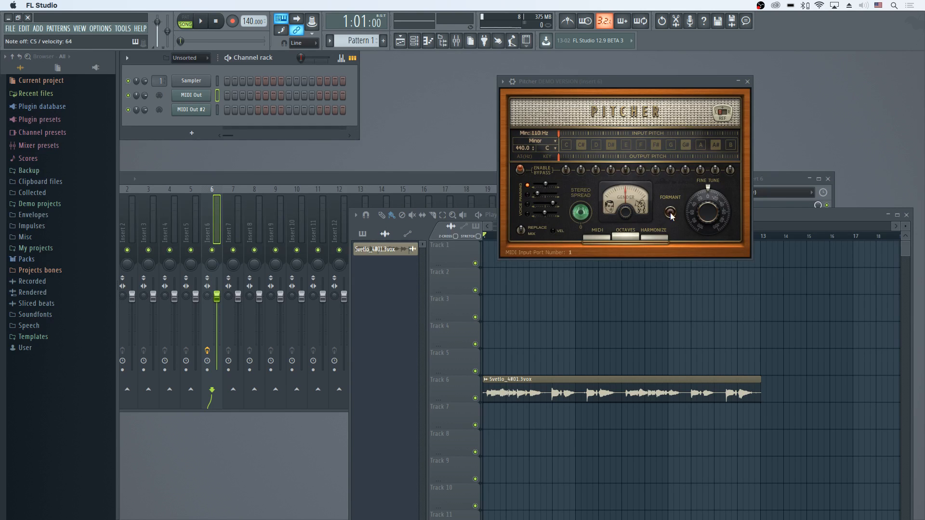
pyautogui.click(669, 212)
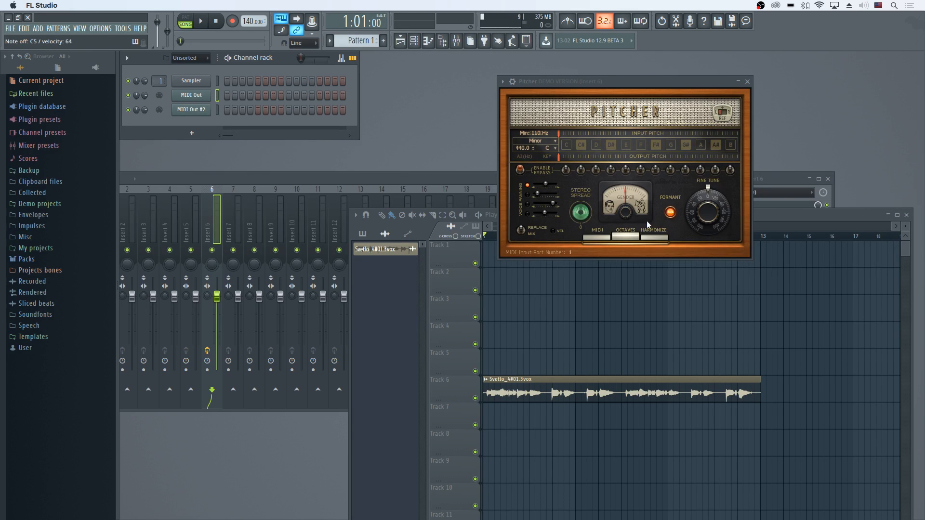
pyautogui.click(202, 21)
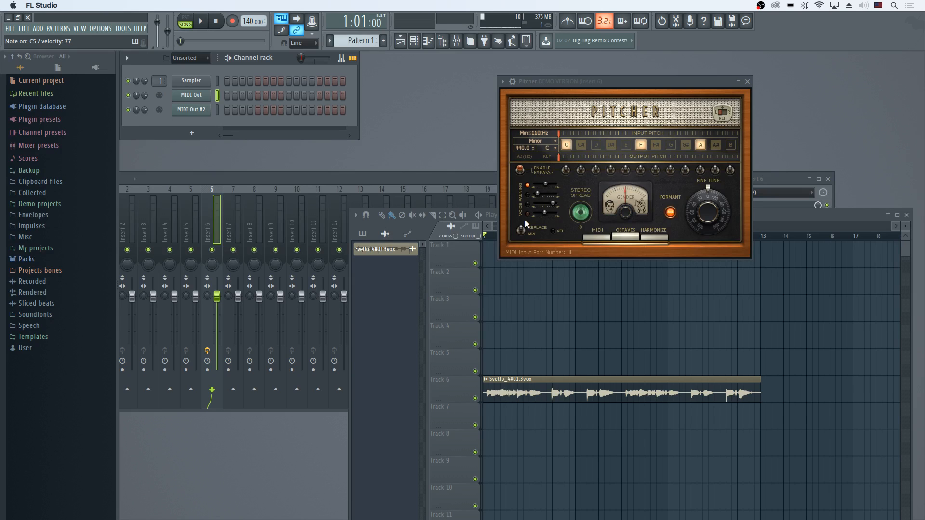
pyautogui.click(625, 145)
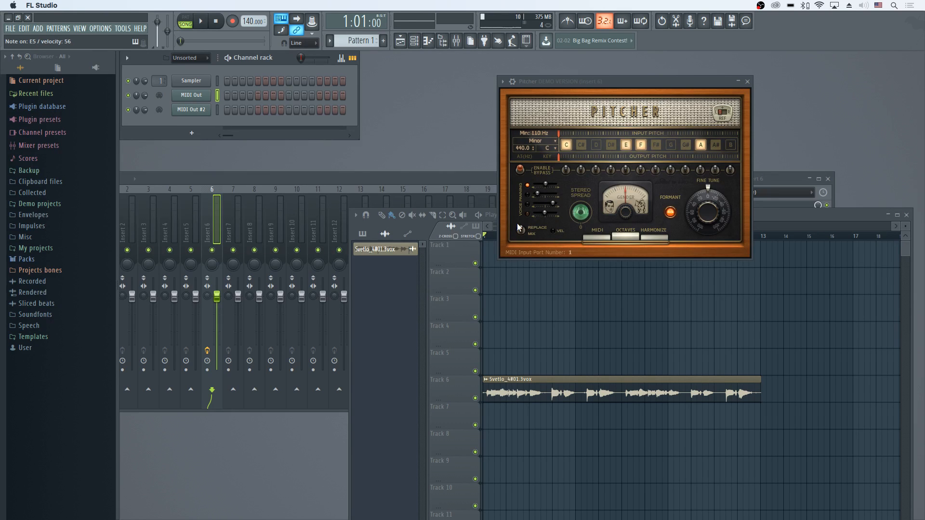
pyautogui.click(201, 20)
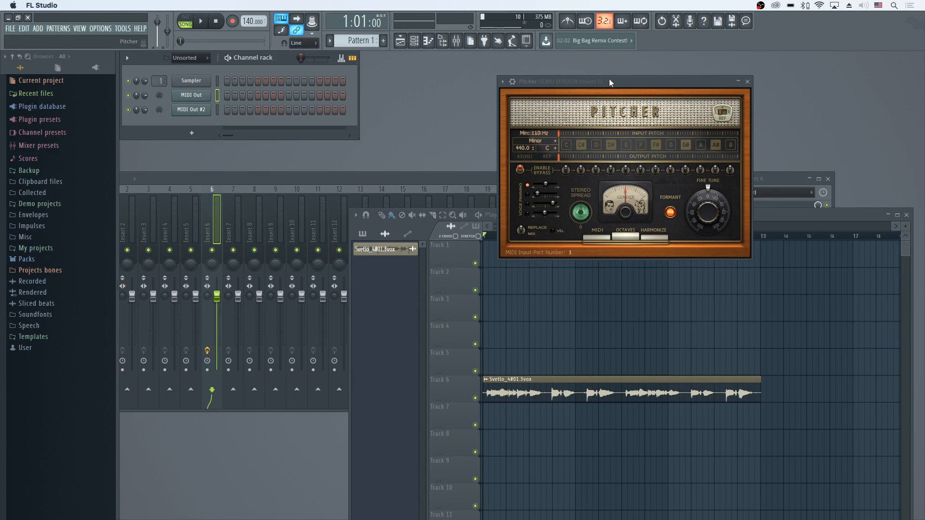
pyautogui.moveTo(636, 72)
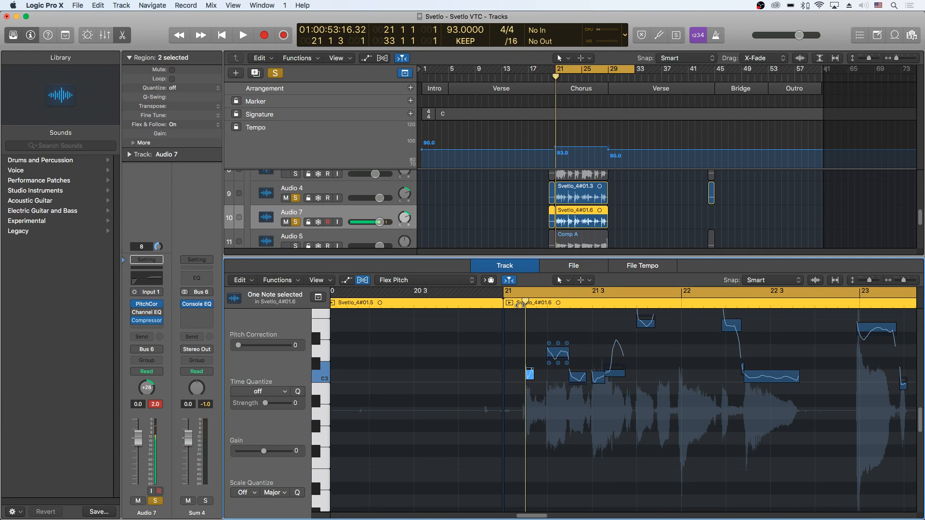
# Shift a note near bar 22 3 in the Flex Pitch editor up to D3, then to E3
pyautogui.click(243, 35)
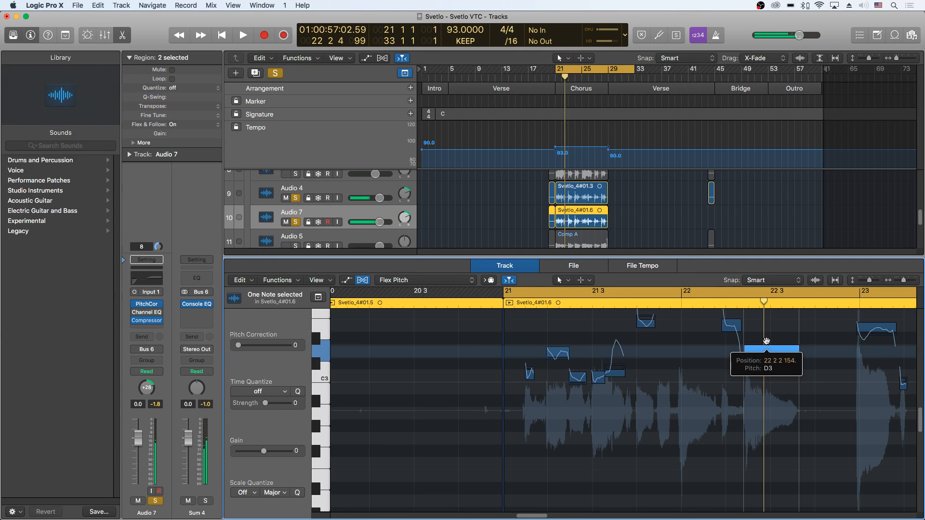
pyautogui.click(243, 35)
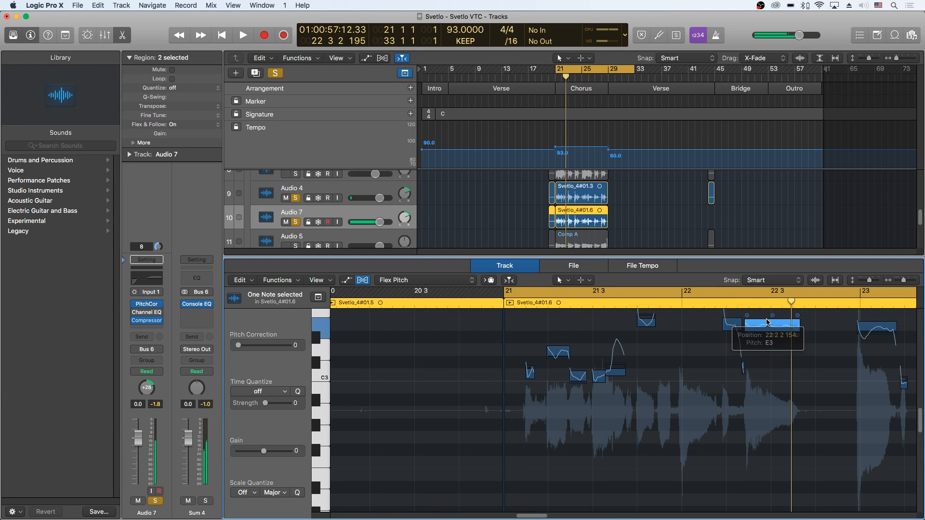
pyautogui.click(242, 35)
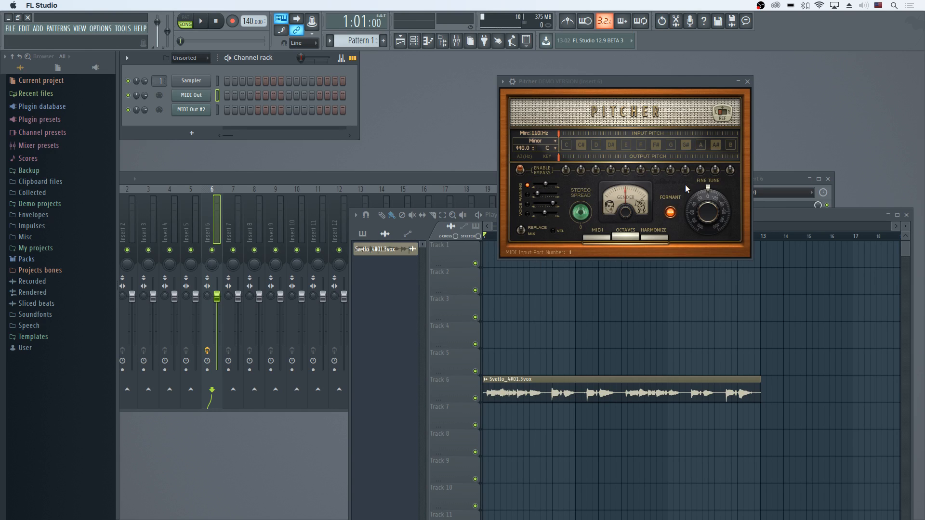
pyautogui.moveTo(621, 179)
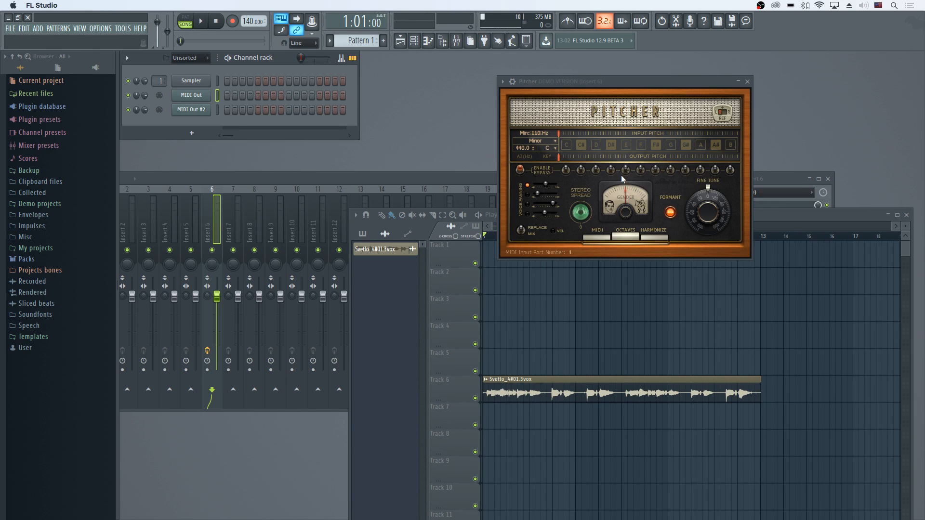
pyautogui.moveTo(563, 198)
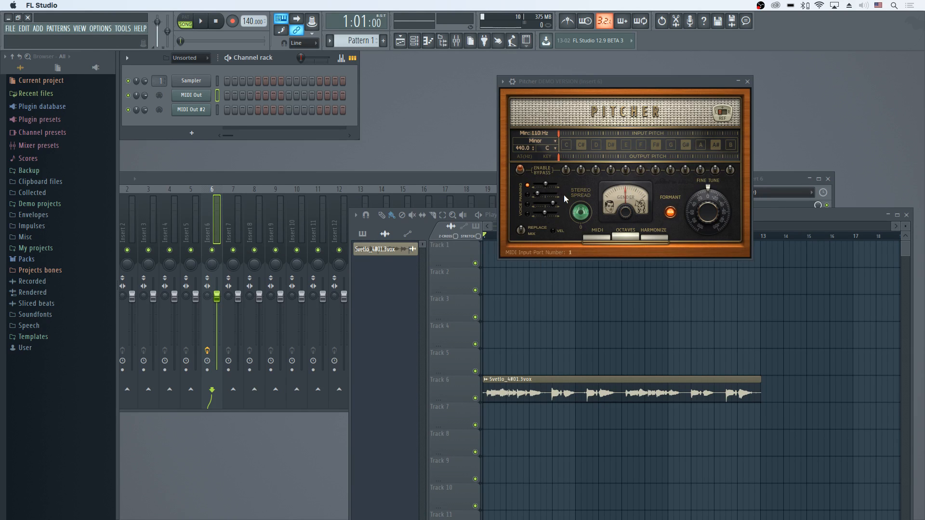